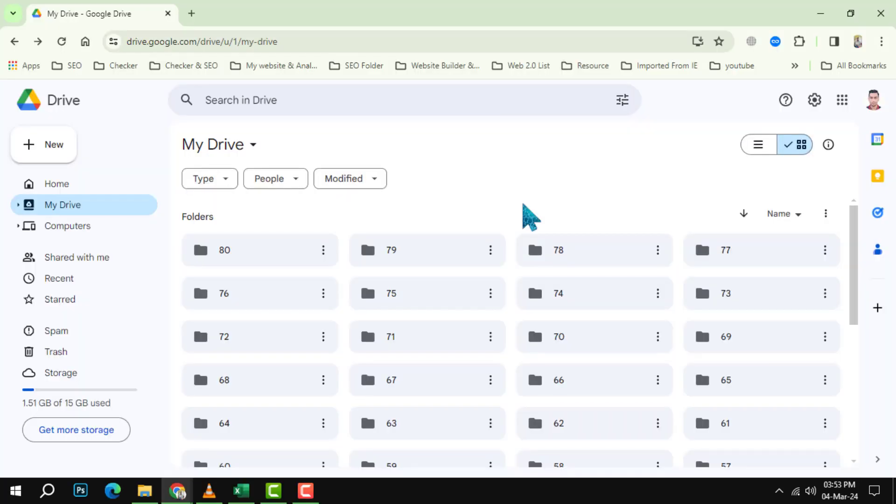
mouse_move(537, 174)
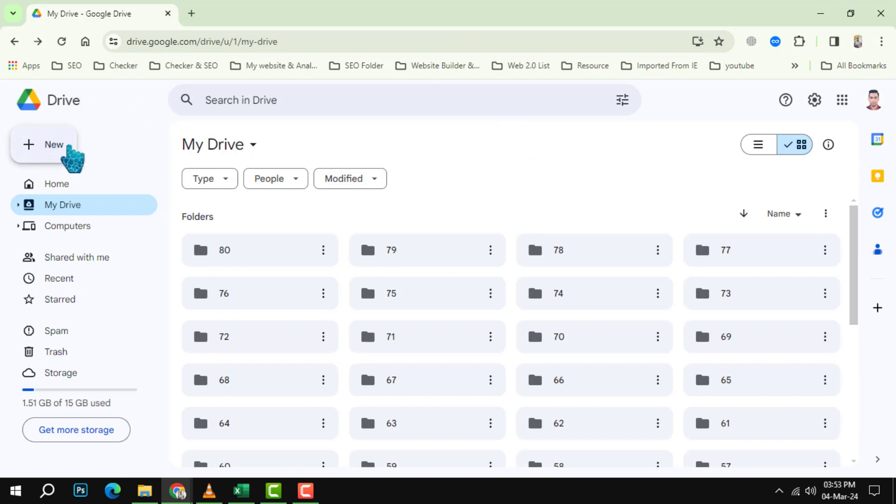
mouse_move(54, 158)
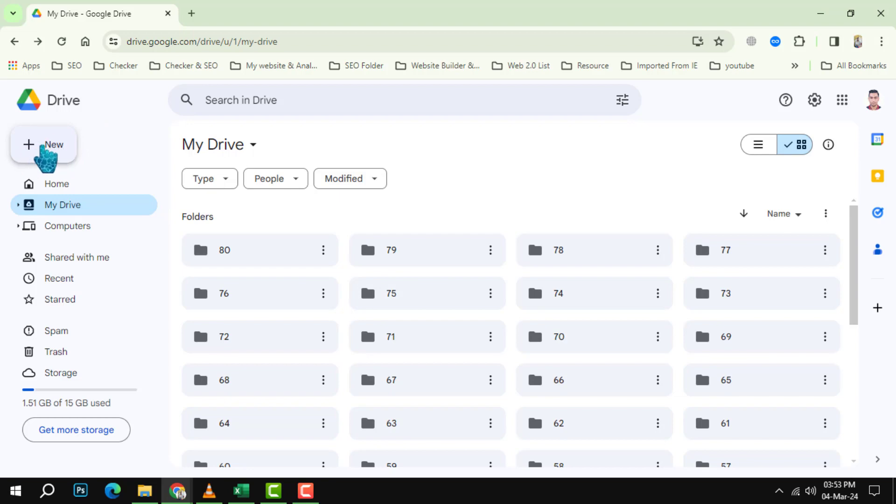
Upload PDF.pdf from the Desktop into My Drive via New > File upload.
left_click(44, 144)
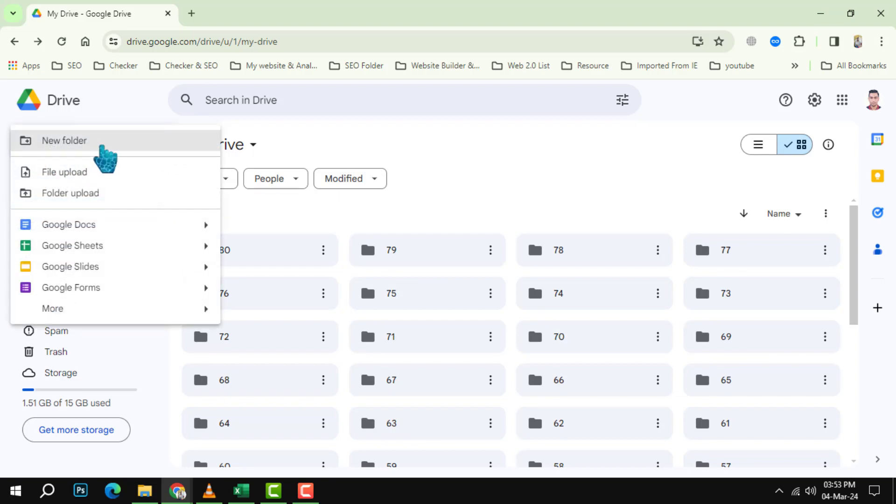
left_click(64, 173)
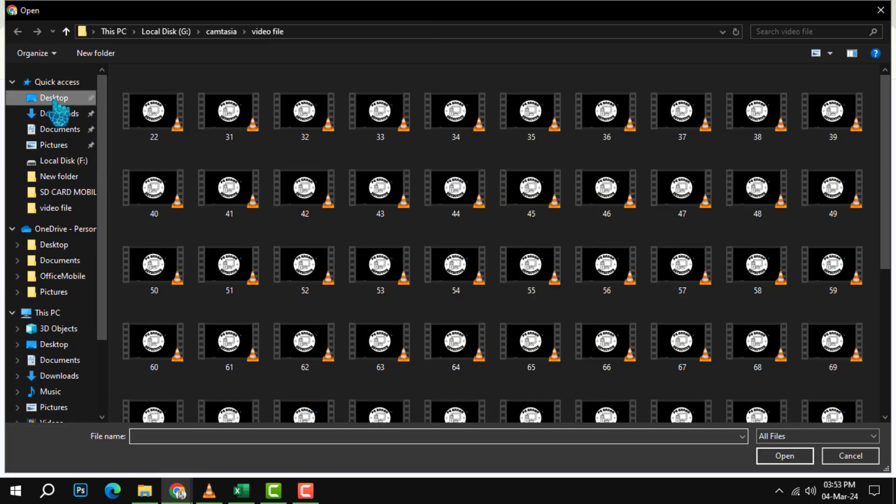
left_click(53, 97)
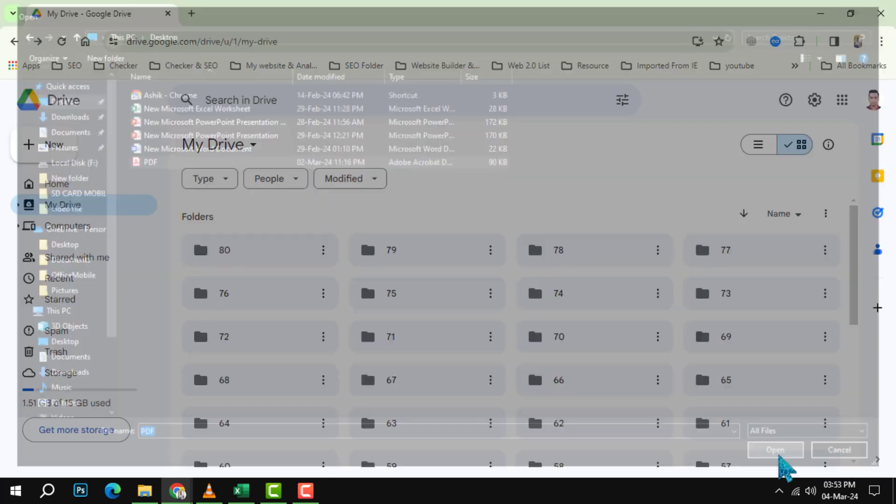
left_click(774, 449)
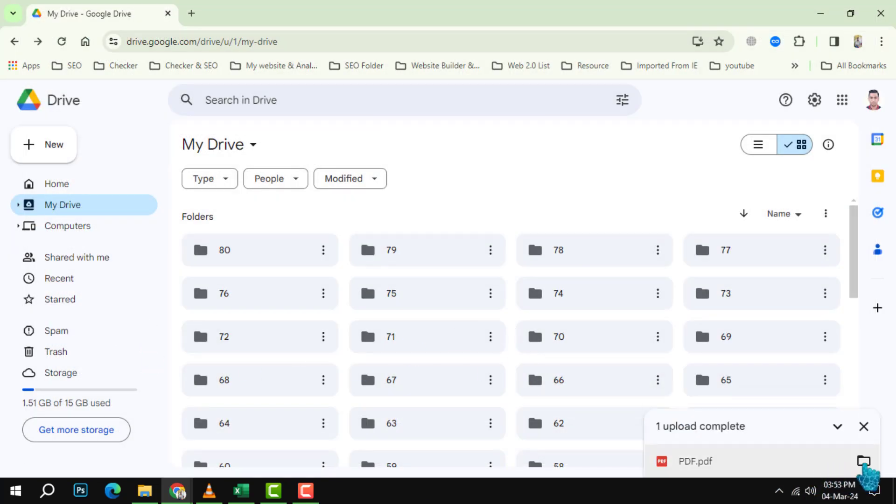
Scroll to Files, select PDF.pdf and bring up its context menu.
scroll("down", 3)
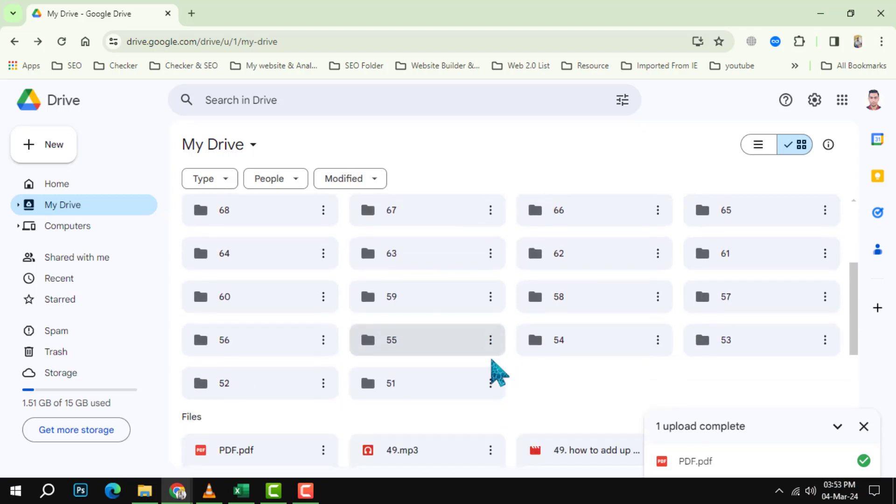
scroll("down", 3)
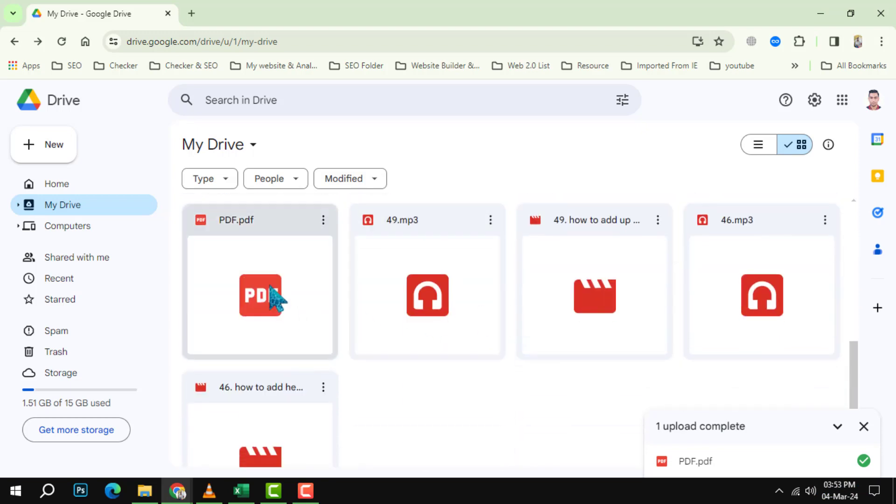
left_click(260, 280)
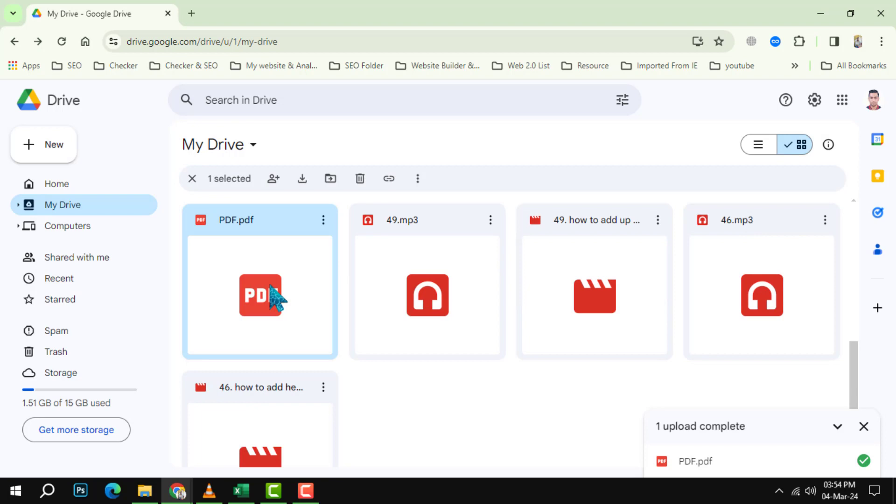
right_click(259, 296)
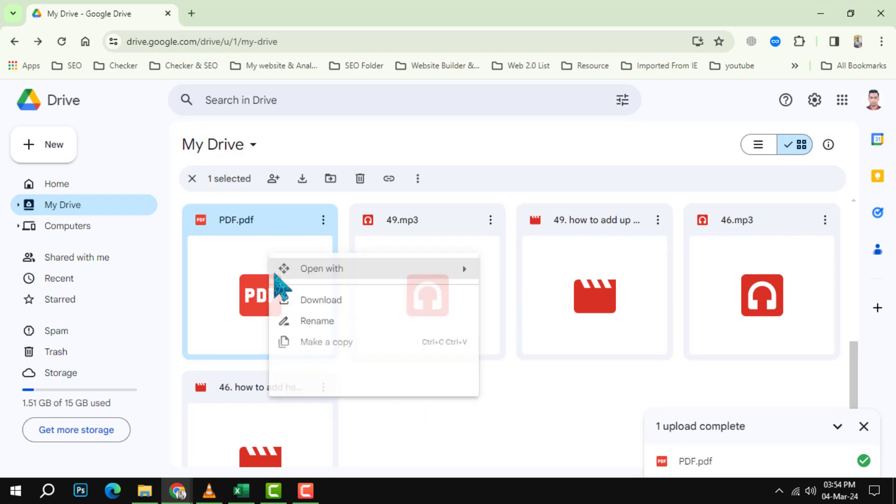
mouse_move(312, 374)
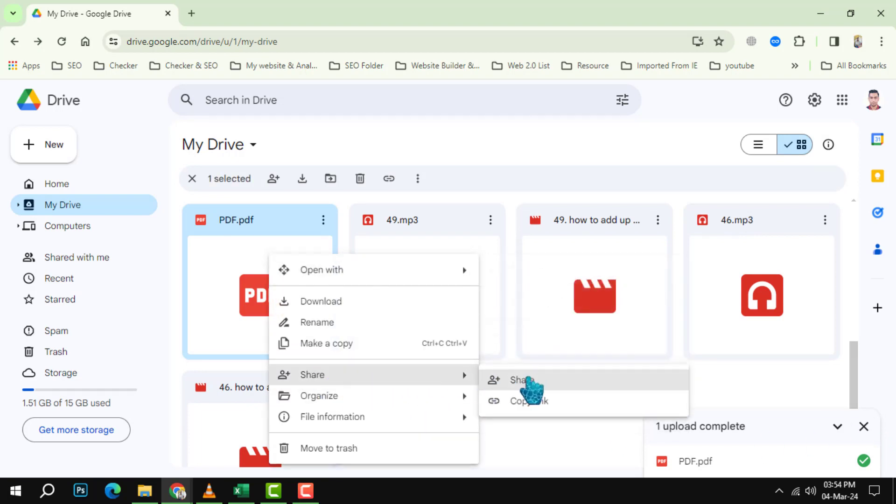
Choose Share from PDF.pdf's context menu to open its Share dialog.
left_click(521, 380)
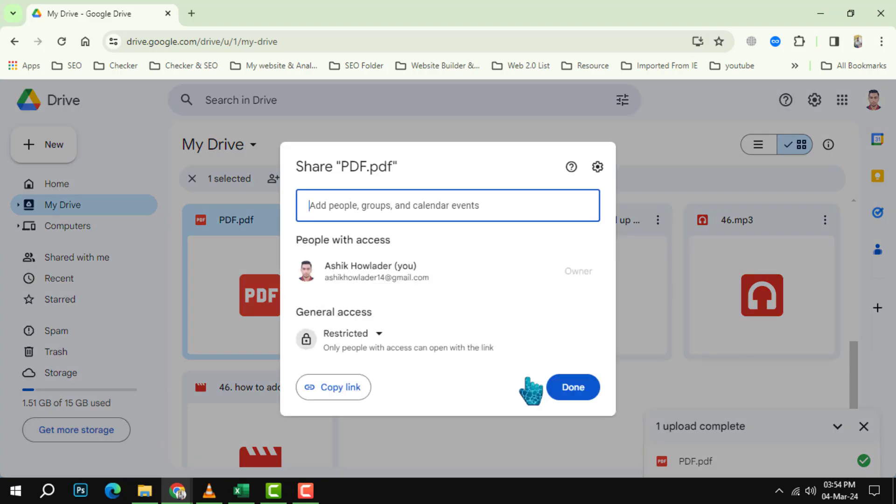
mouse_move(486, 477)
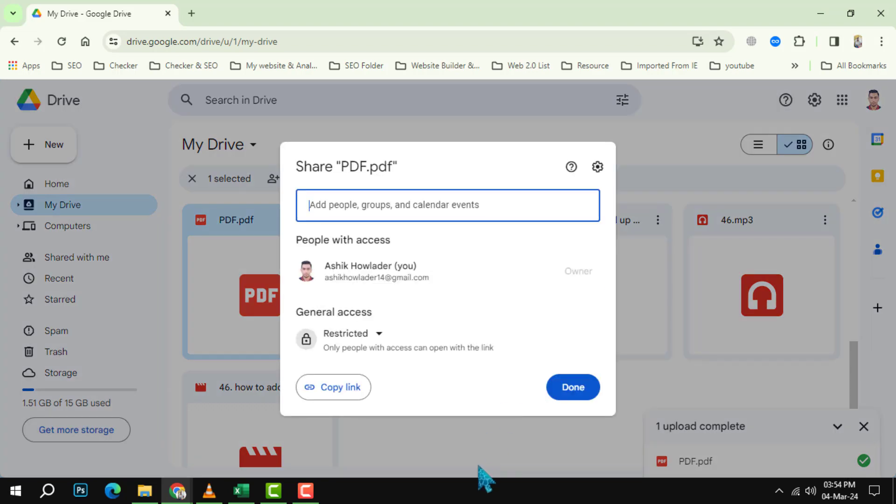
mouse_move(328, 422)
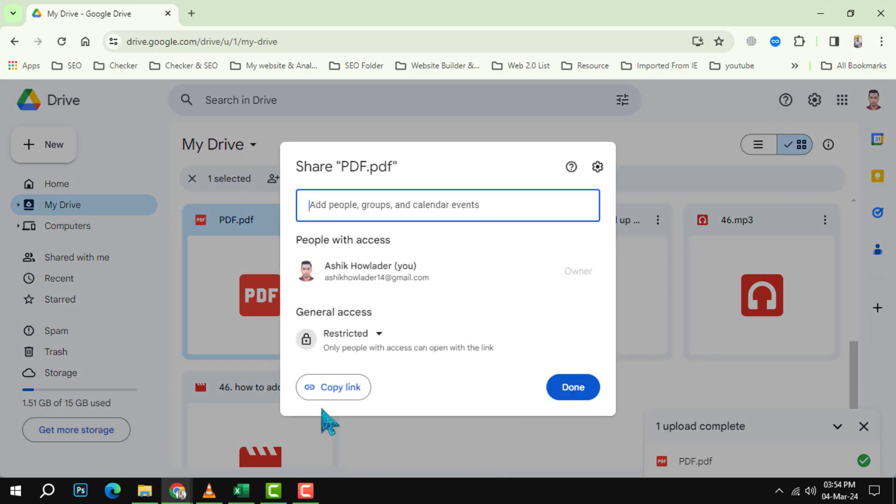
mouse_move(333, 387)
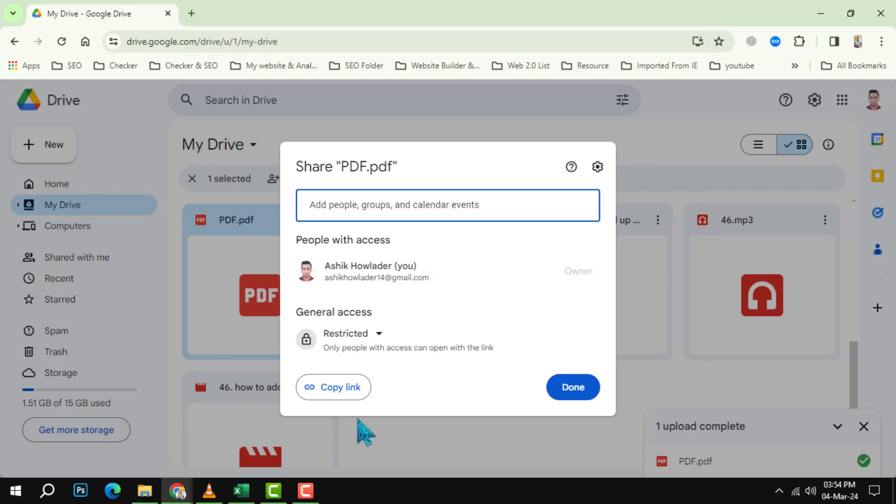
mouse_move(380, 351)
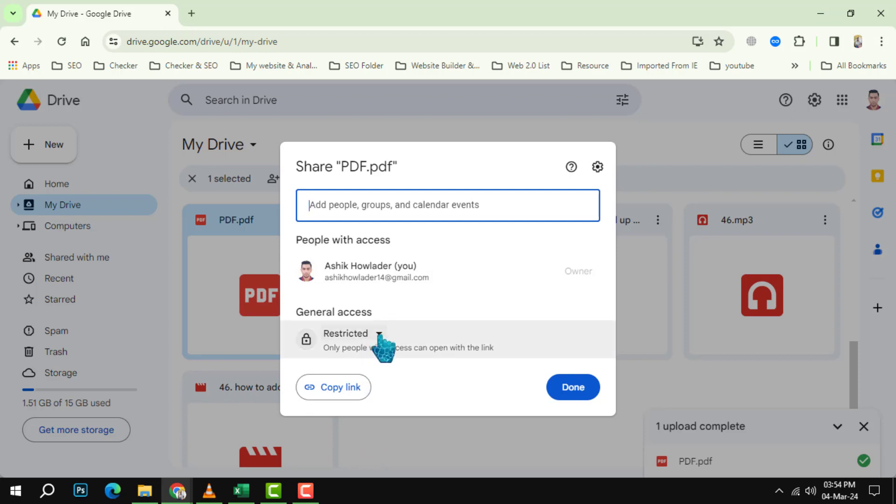
mouse_move(436, 411)
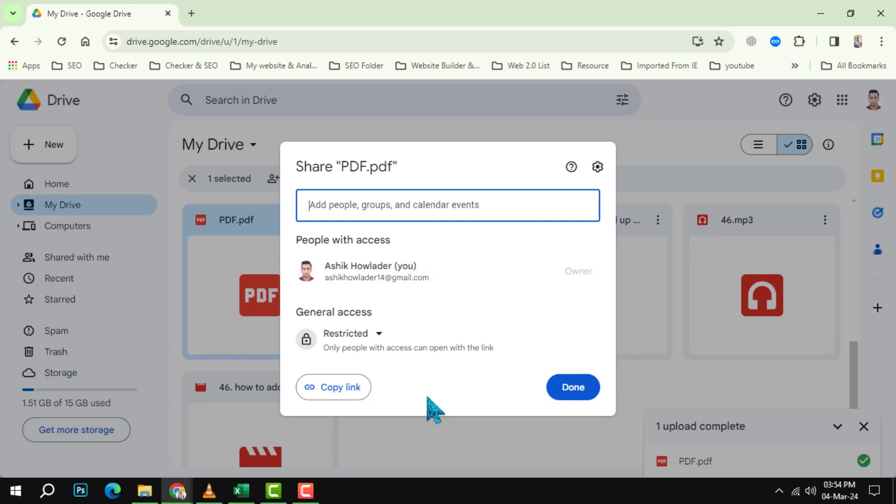
mouse_move(491, 352)
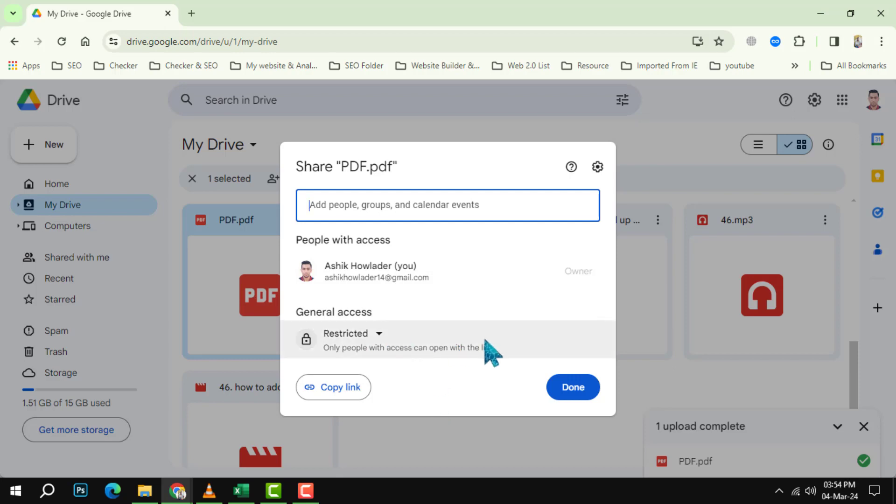
Set general access to 'Anyone with the link' as Viewer and copy the link.
left_click(351, 334)
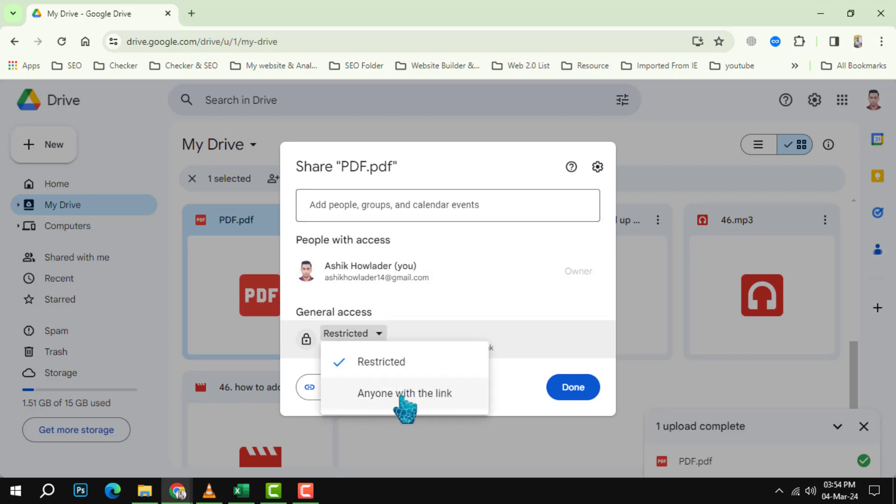
mouse_move(431, 405)
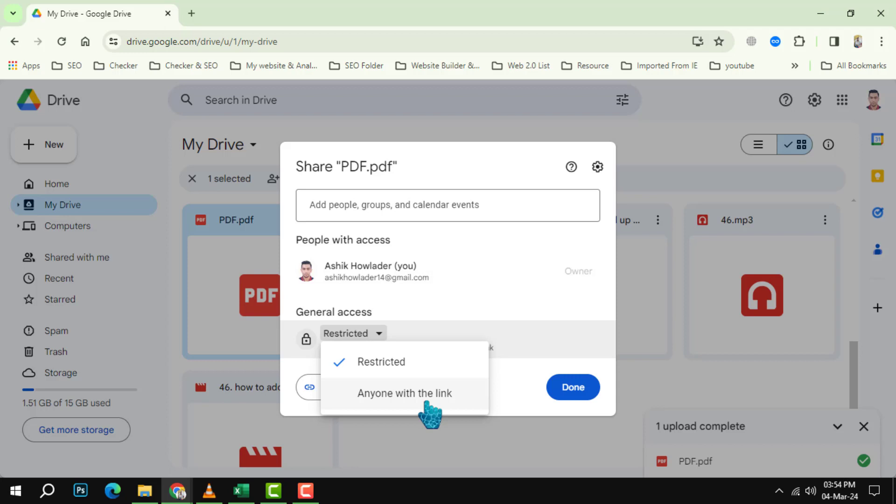
mouse_move(422, 399)
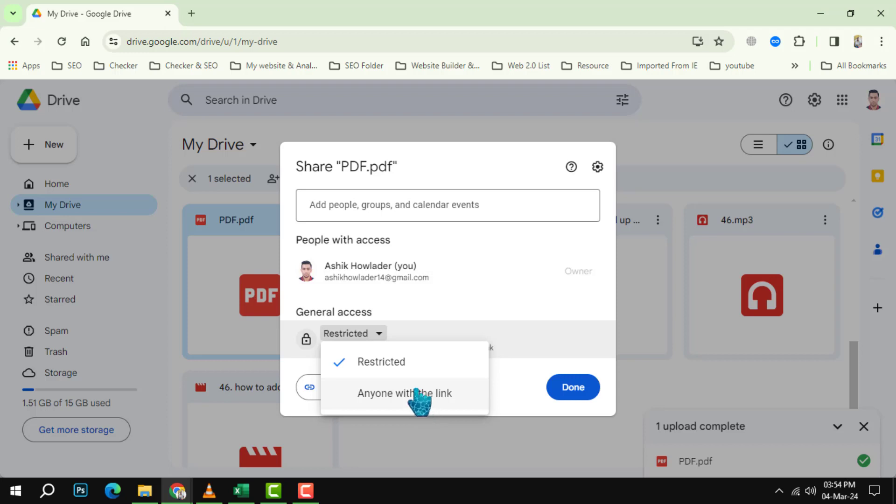
mouse_move(409, 409)
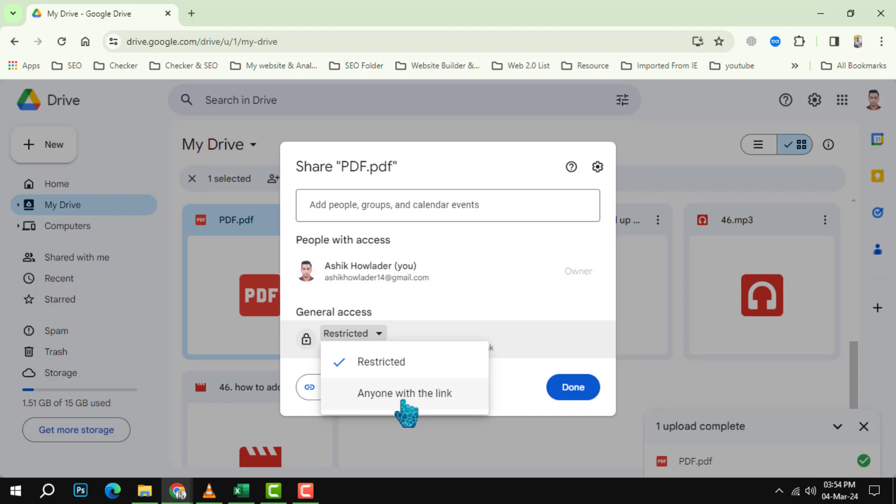
left_click(405, 393)
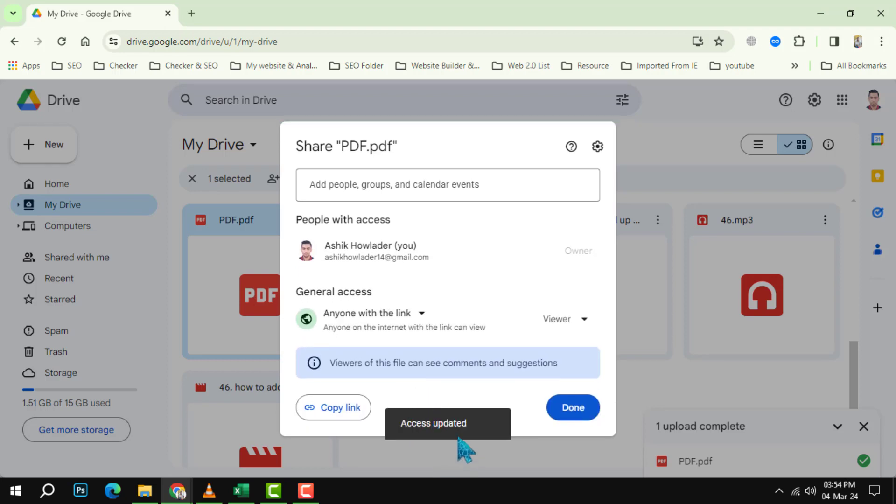
left_click(333, 407)
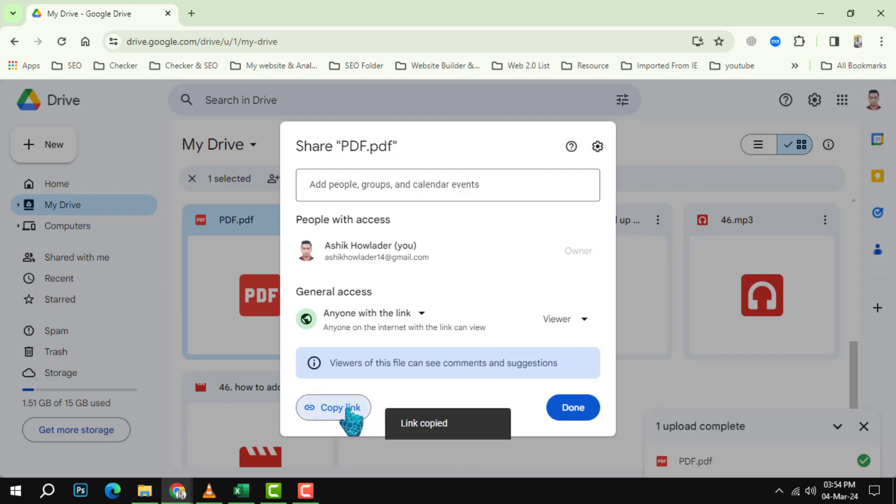